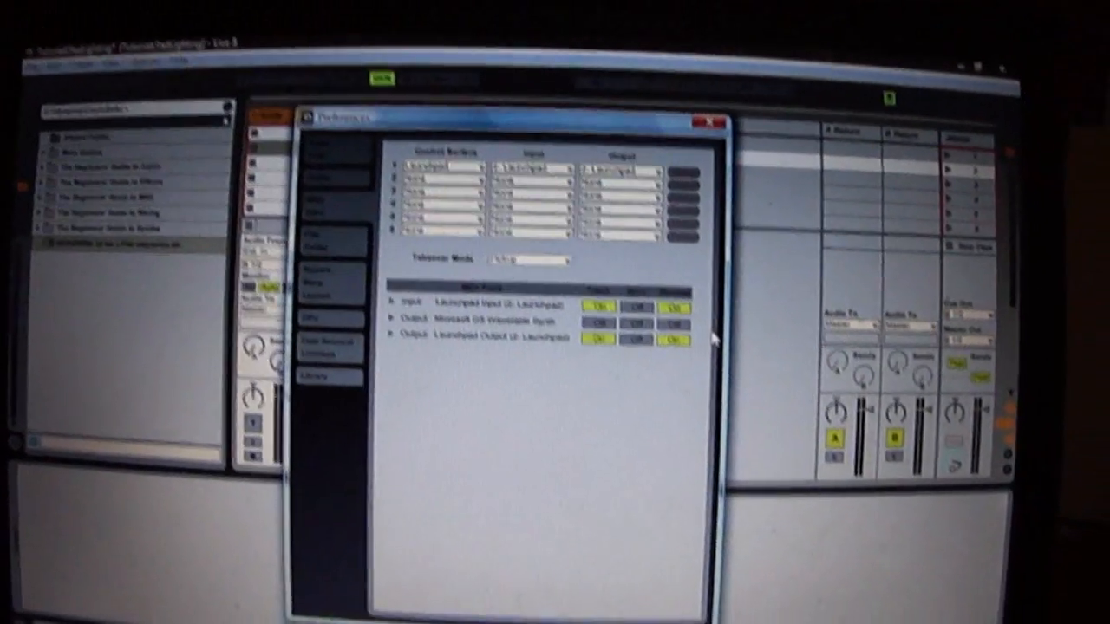
Step: Close Preferences and route track 2's MIDI output to the Launchpad on channel 1
click(702, 122)
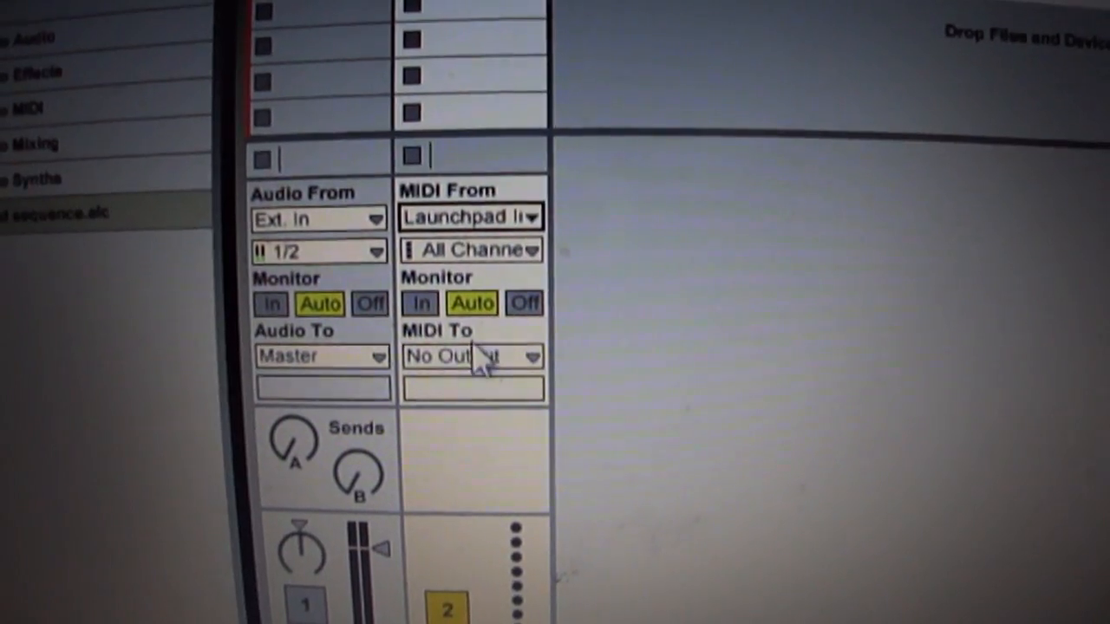
click(473, 357)
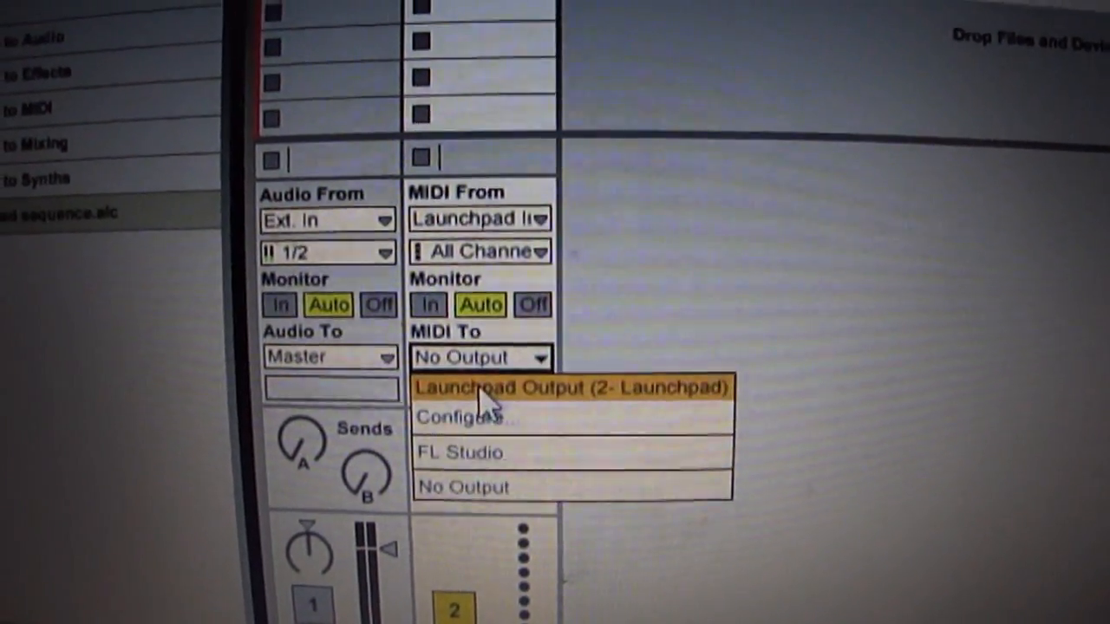
click(568, 388)
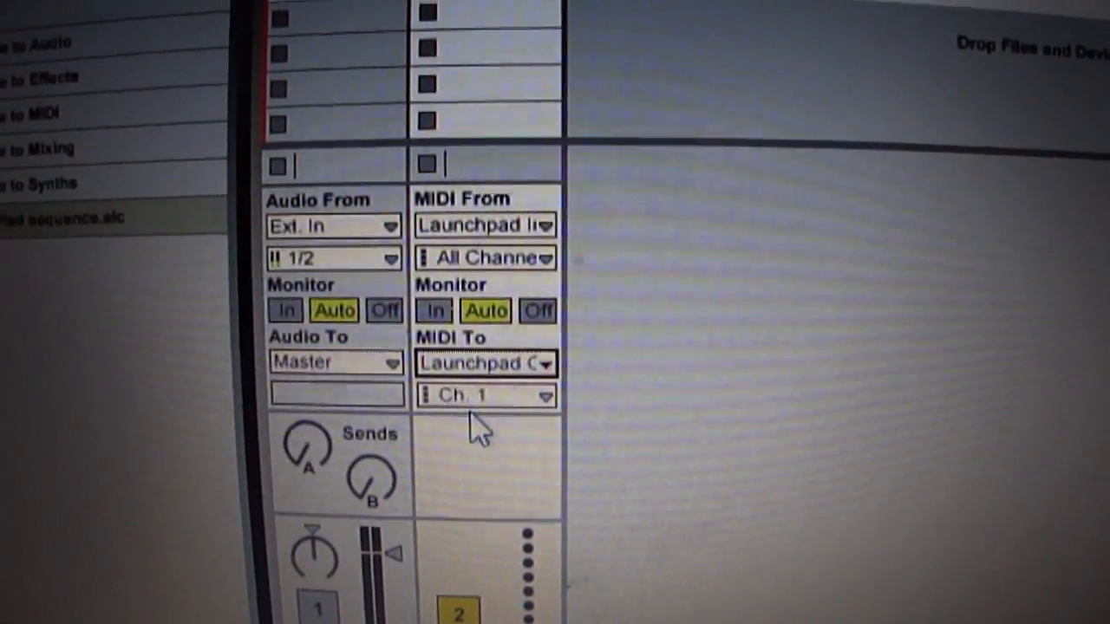